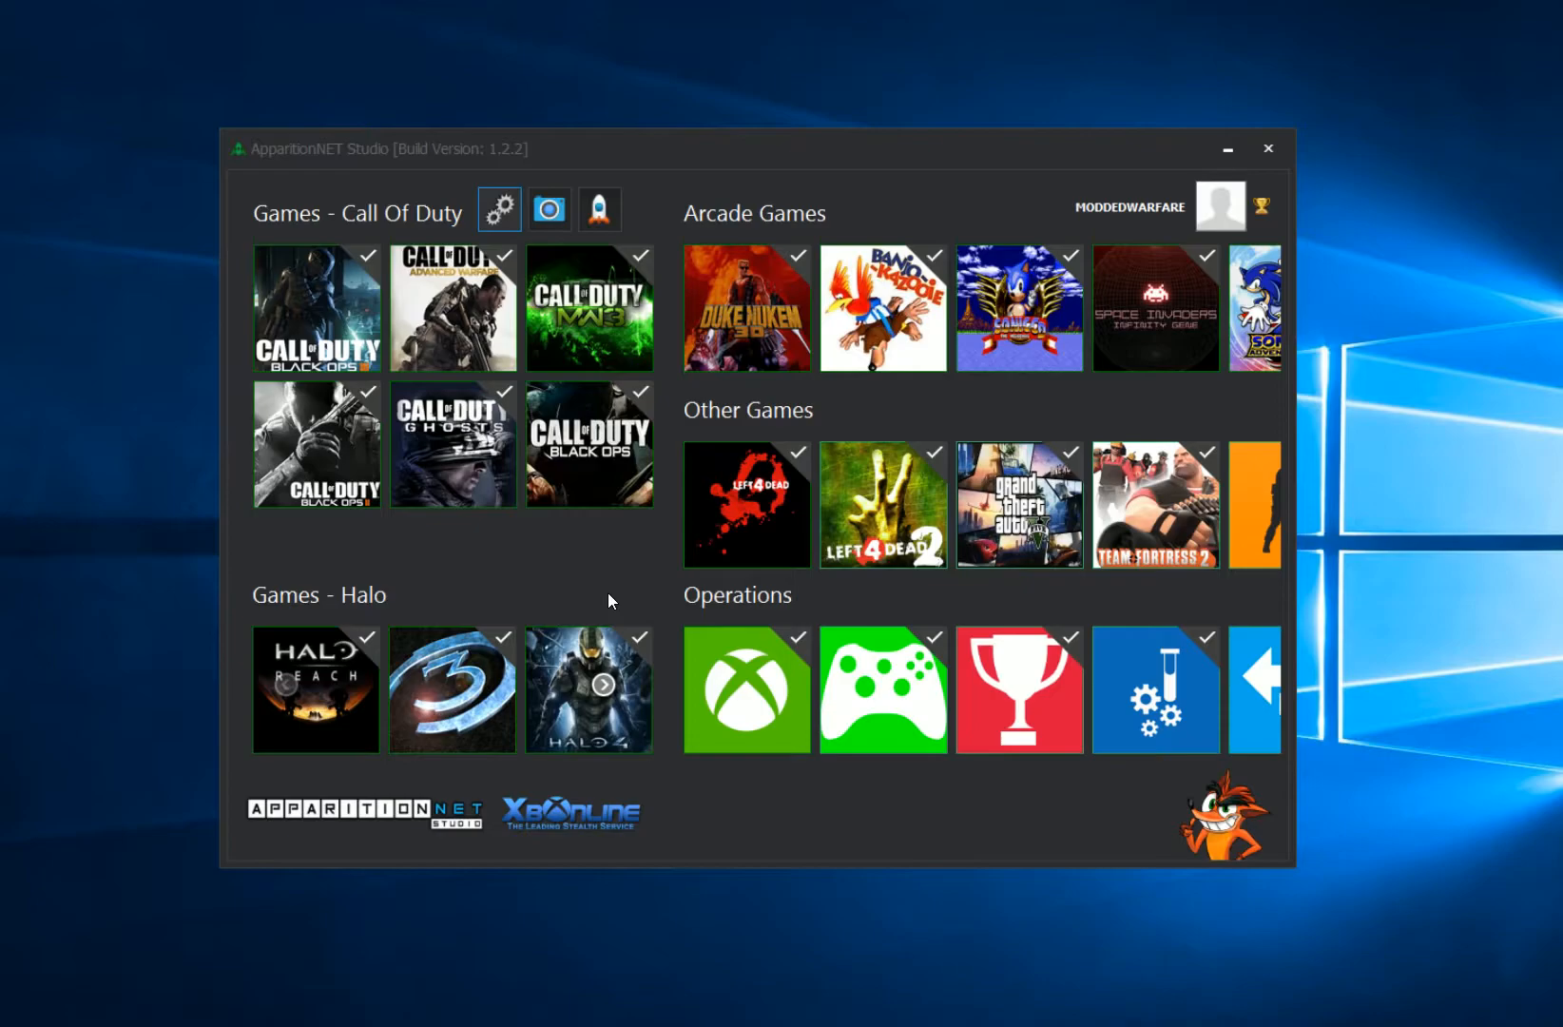
mouse_move(629, 559)
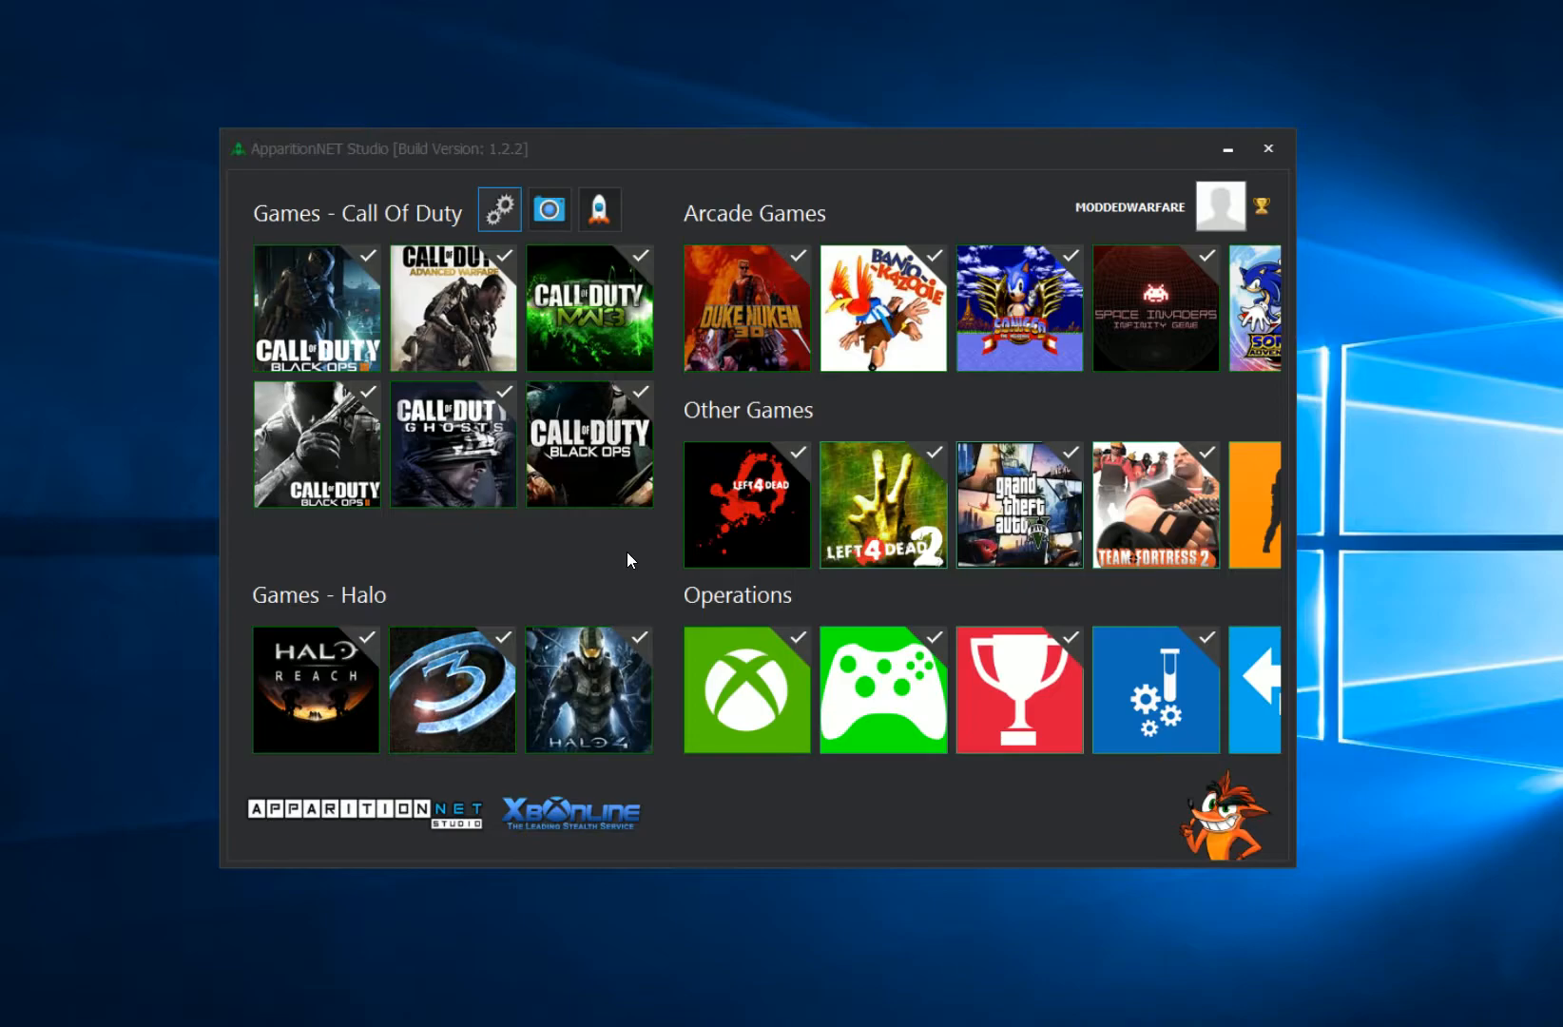
mouse_move(711, 153)
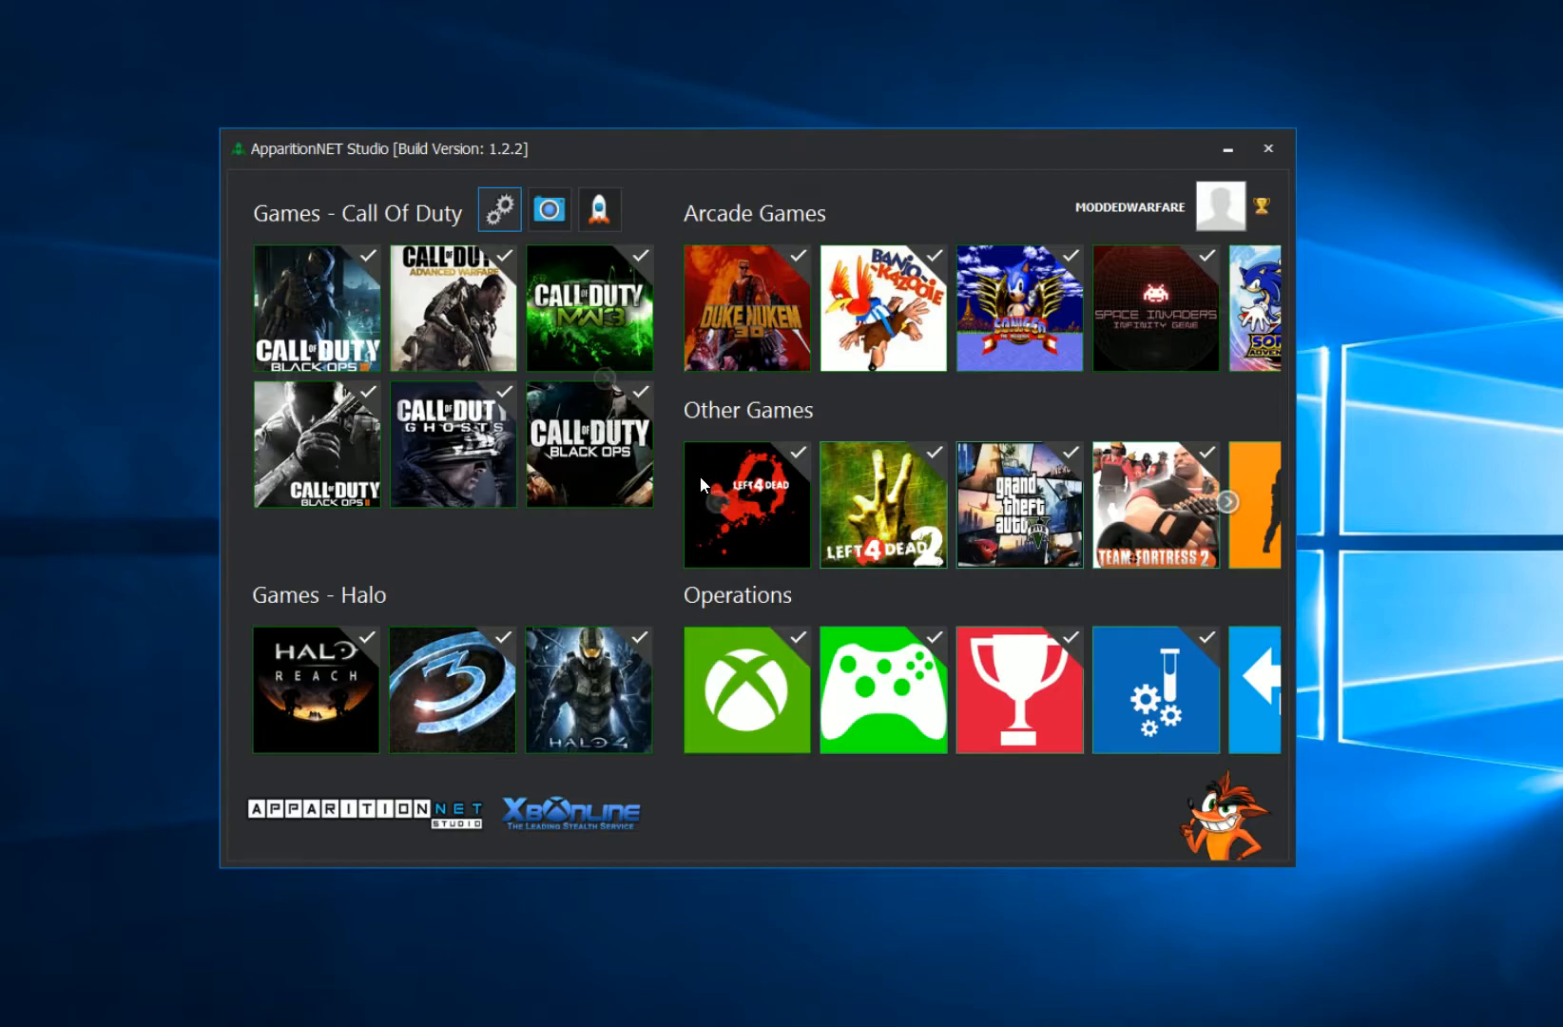
mouse_move(379, 239)
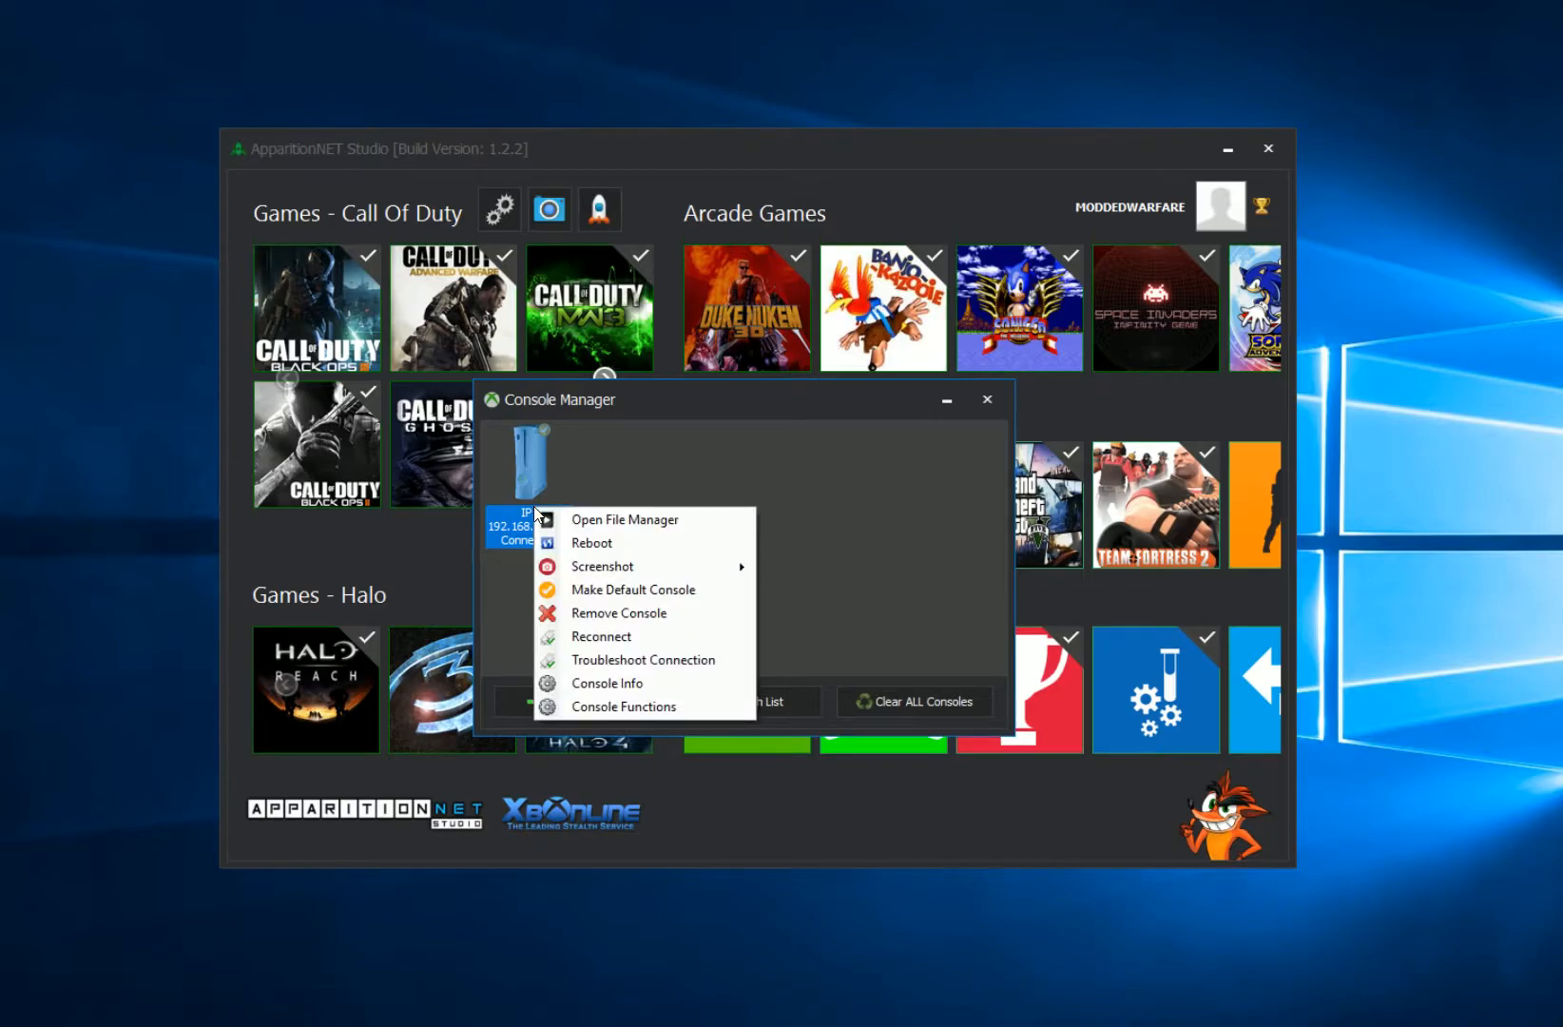
Step: Reconnect to the Xbox 360 at 192.168.137.45 and dismiss the 'Fully Connected To Console' message
left_click(600, 636)
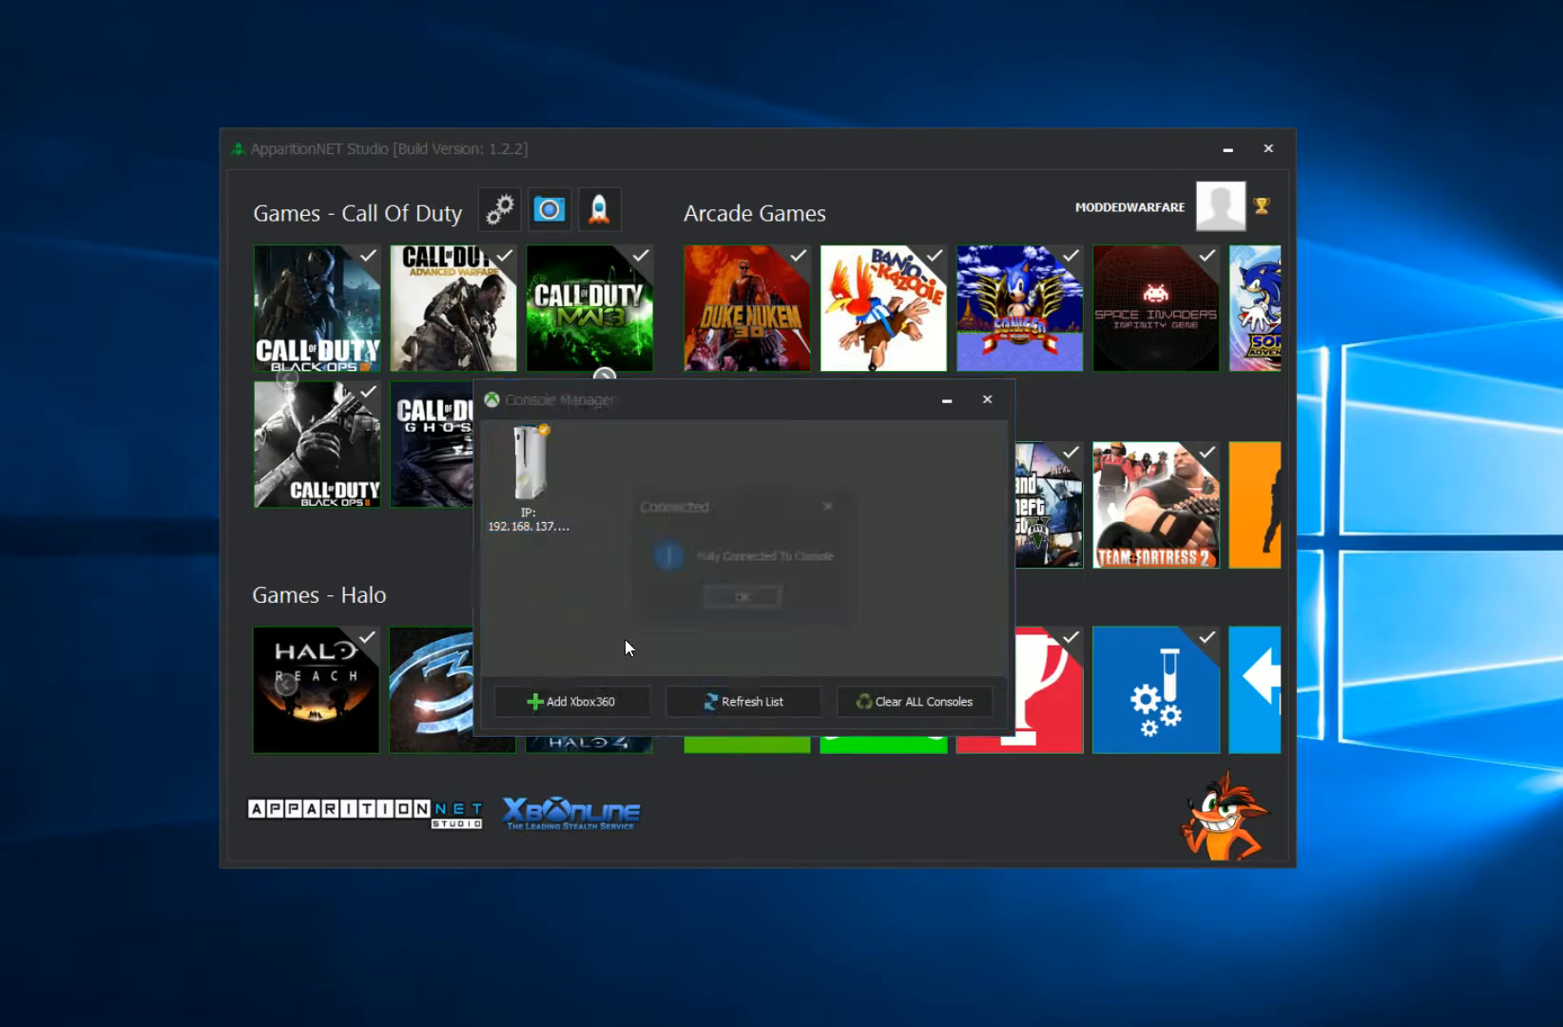
left_click(739, 595)
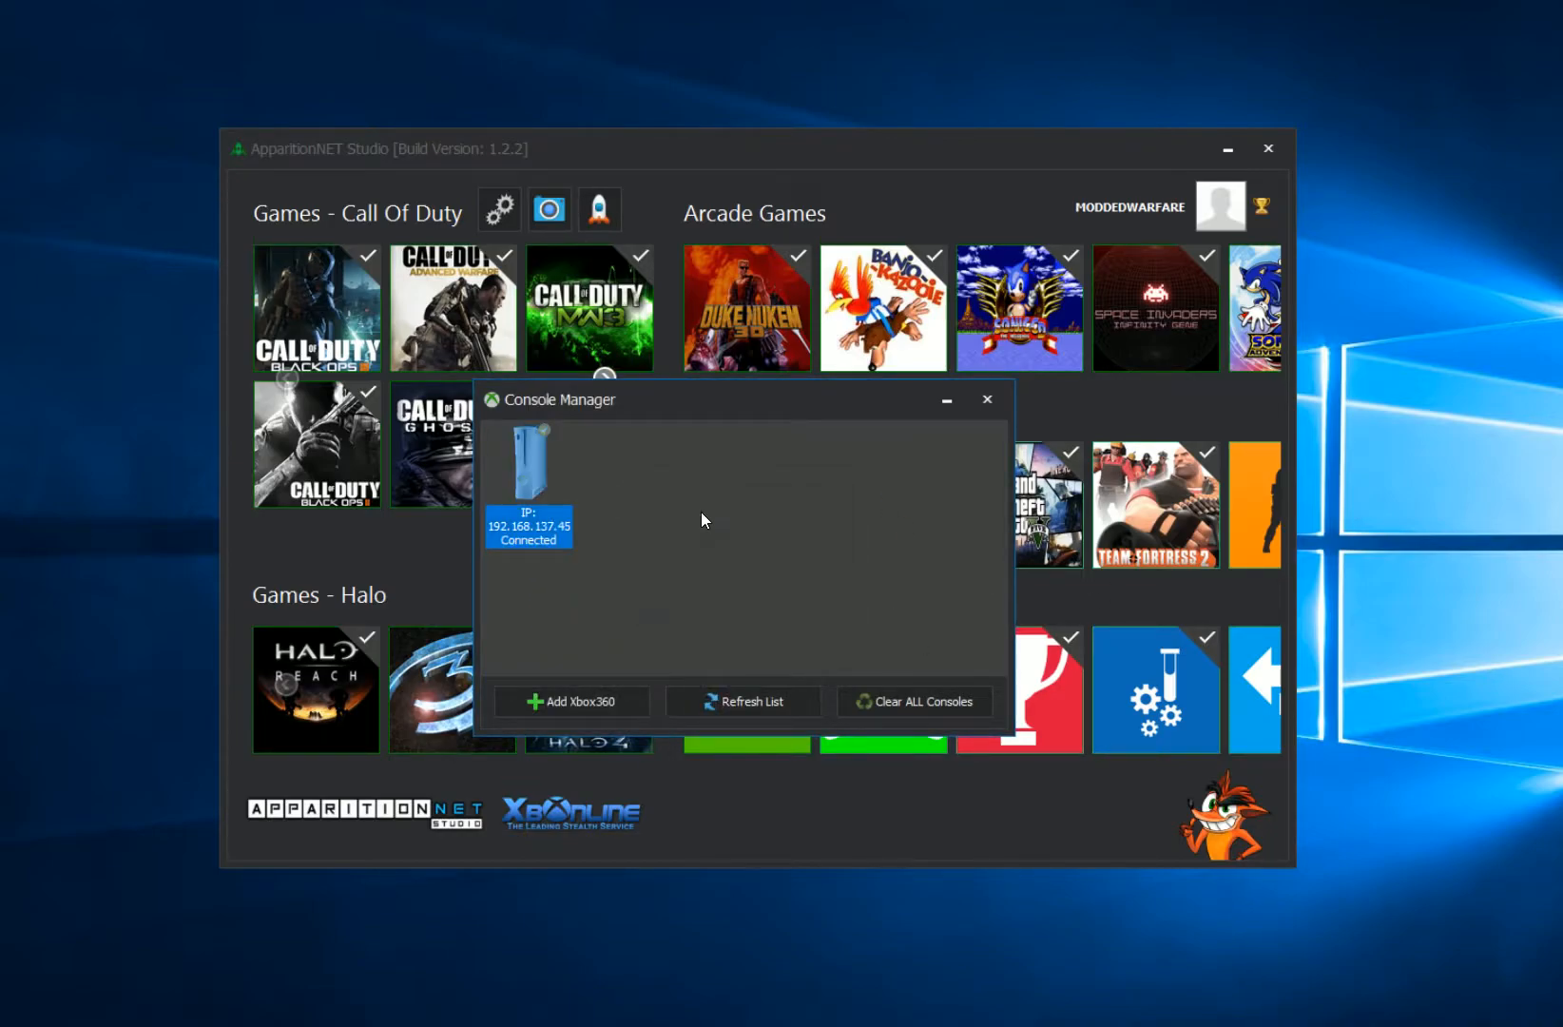
left_click(986, 398)
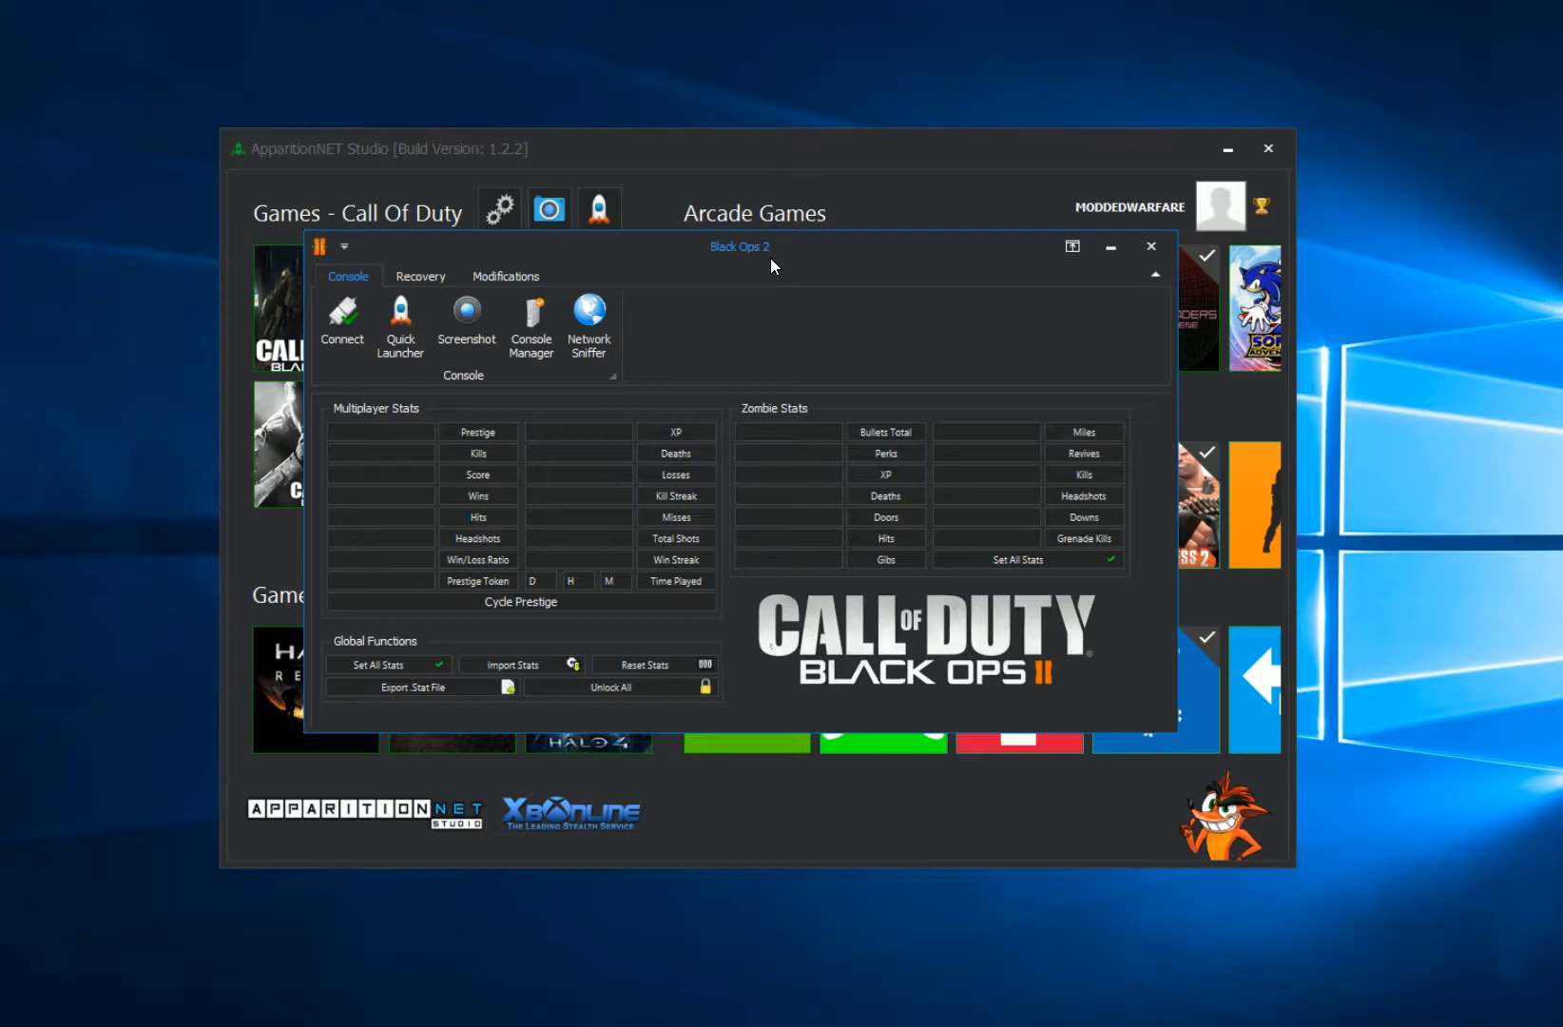
Step: Drag the Black Ops 2 stats window to a new position and bring up Console Manager
left_click_drag(740, 246, 693, 256)
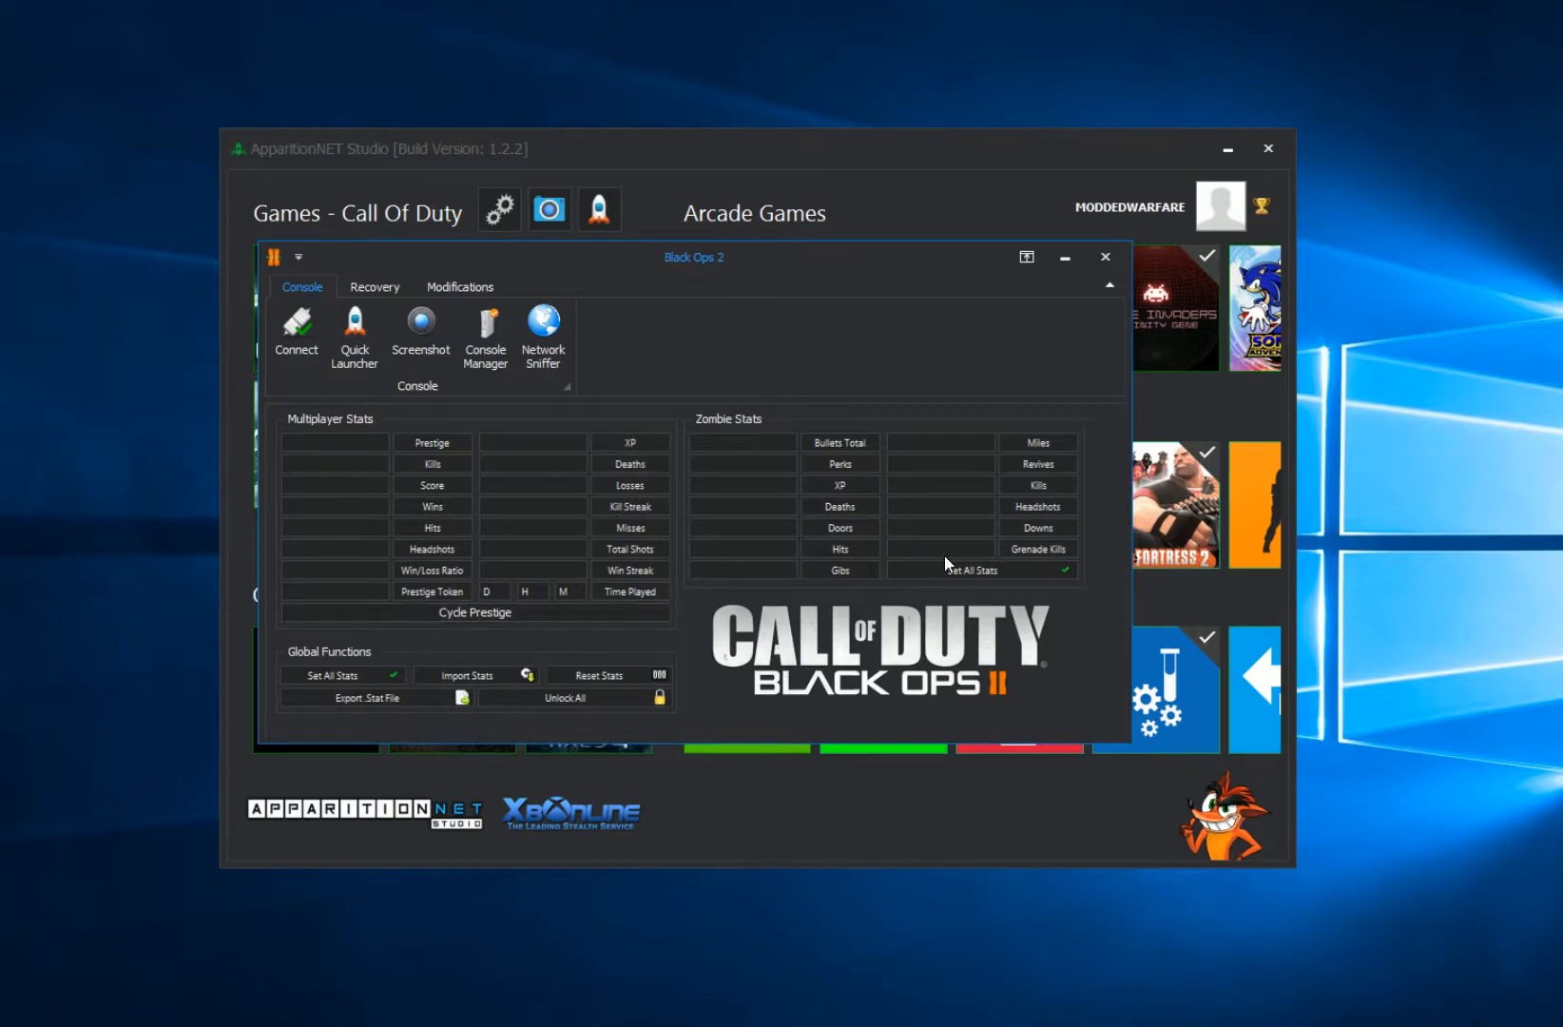
mouse_move(795, 166)
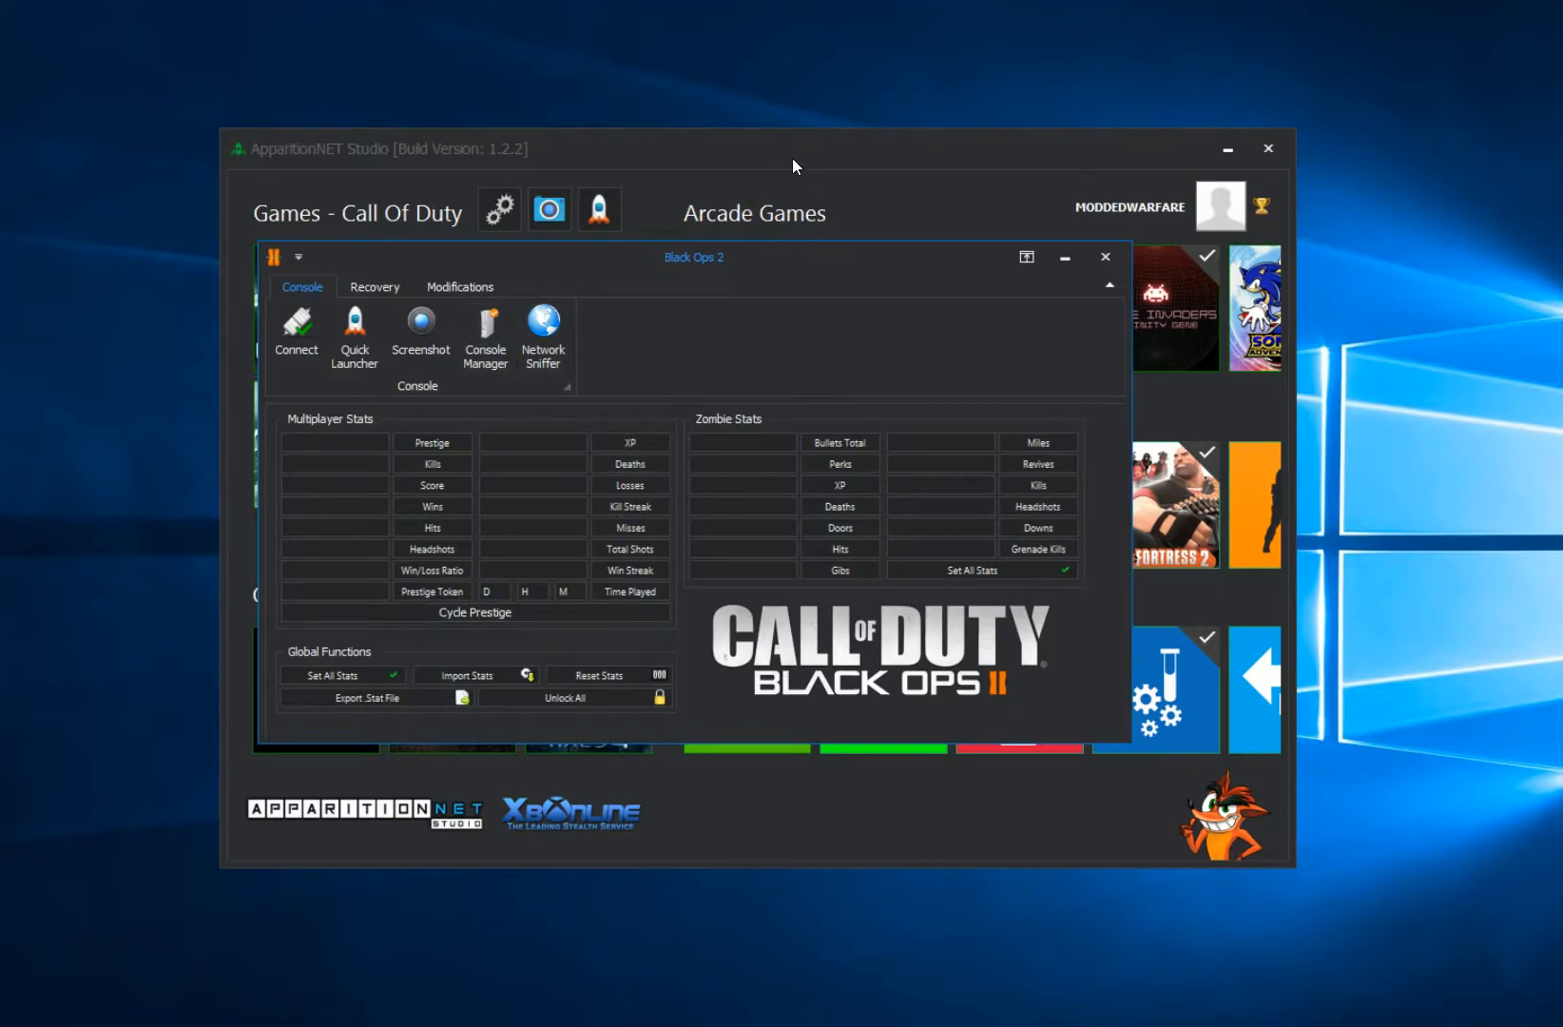
mouse_move(149, 516)
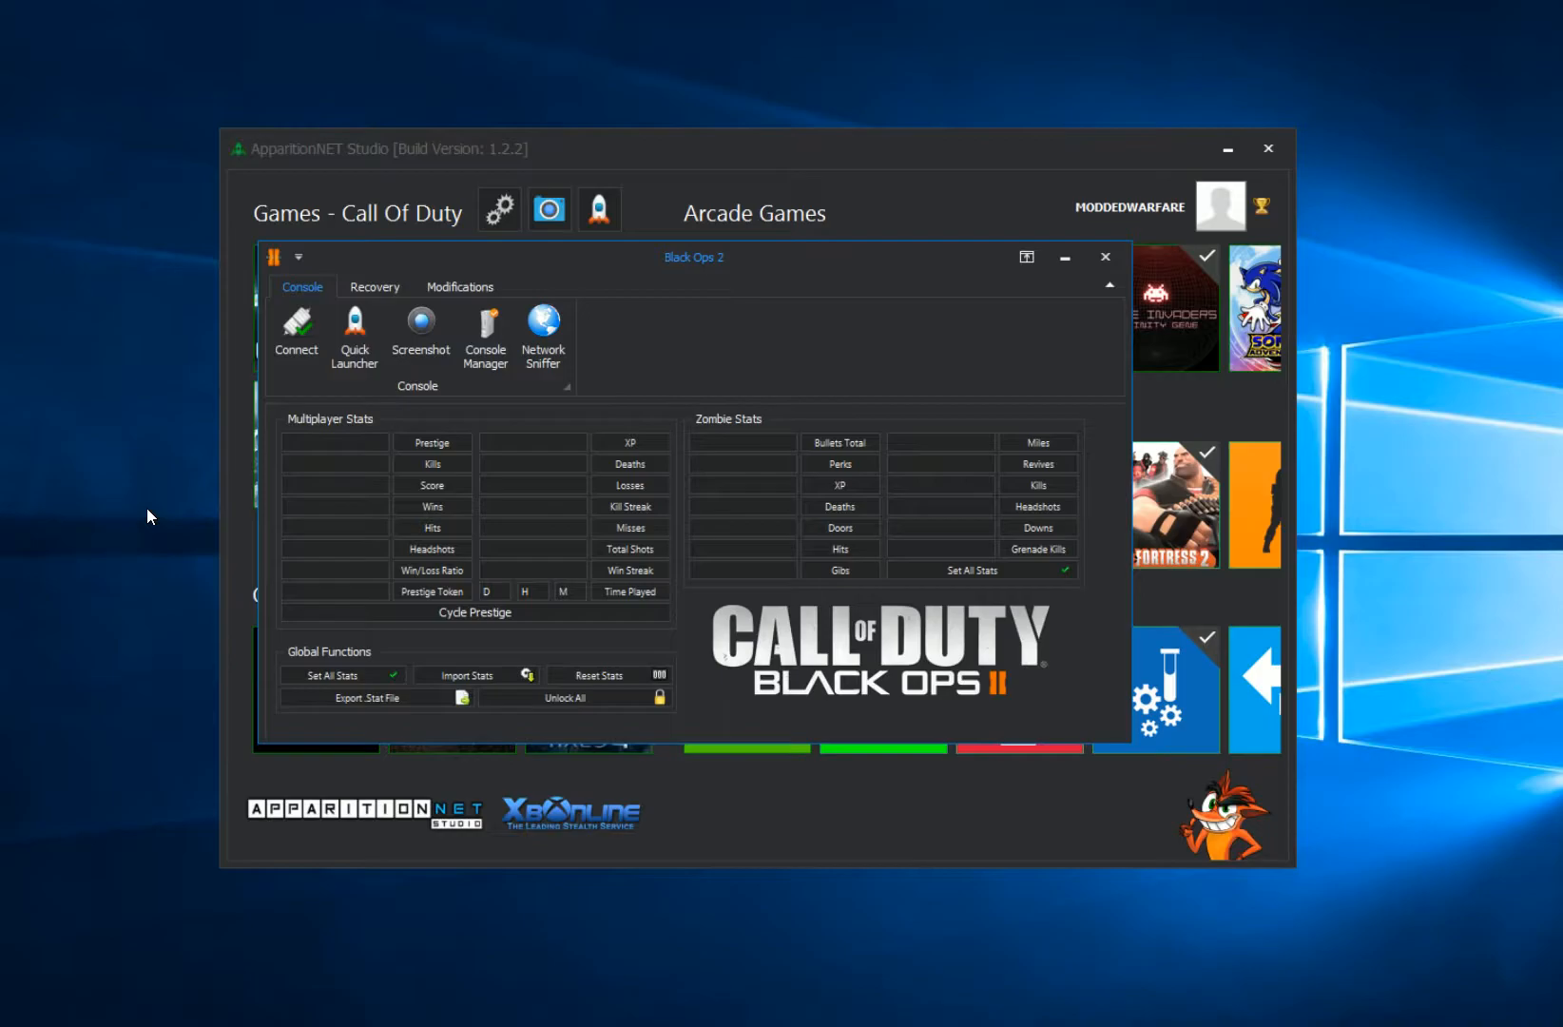
left_click(1105, 256)
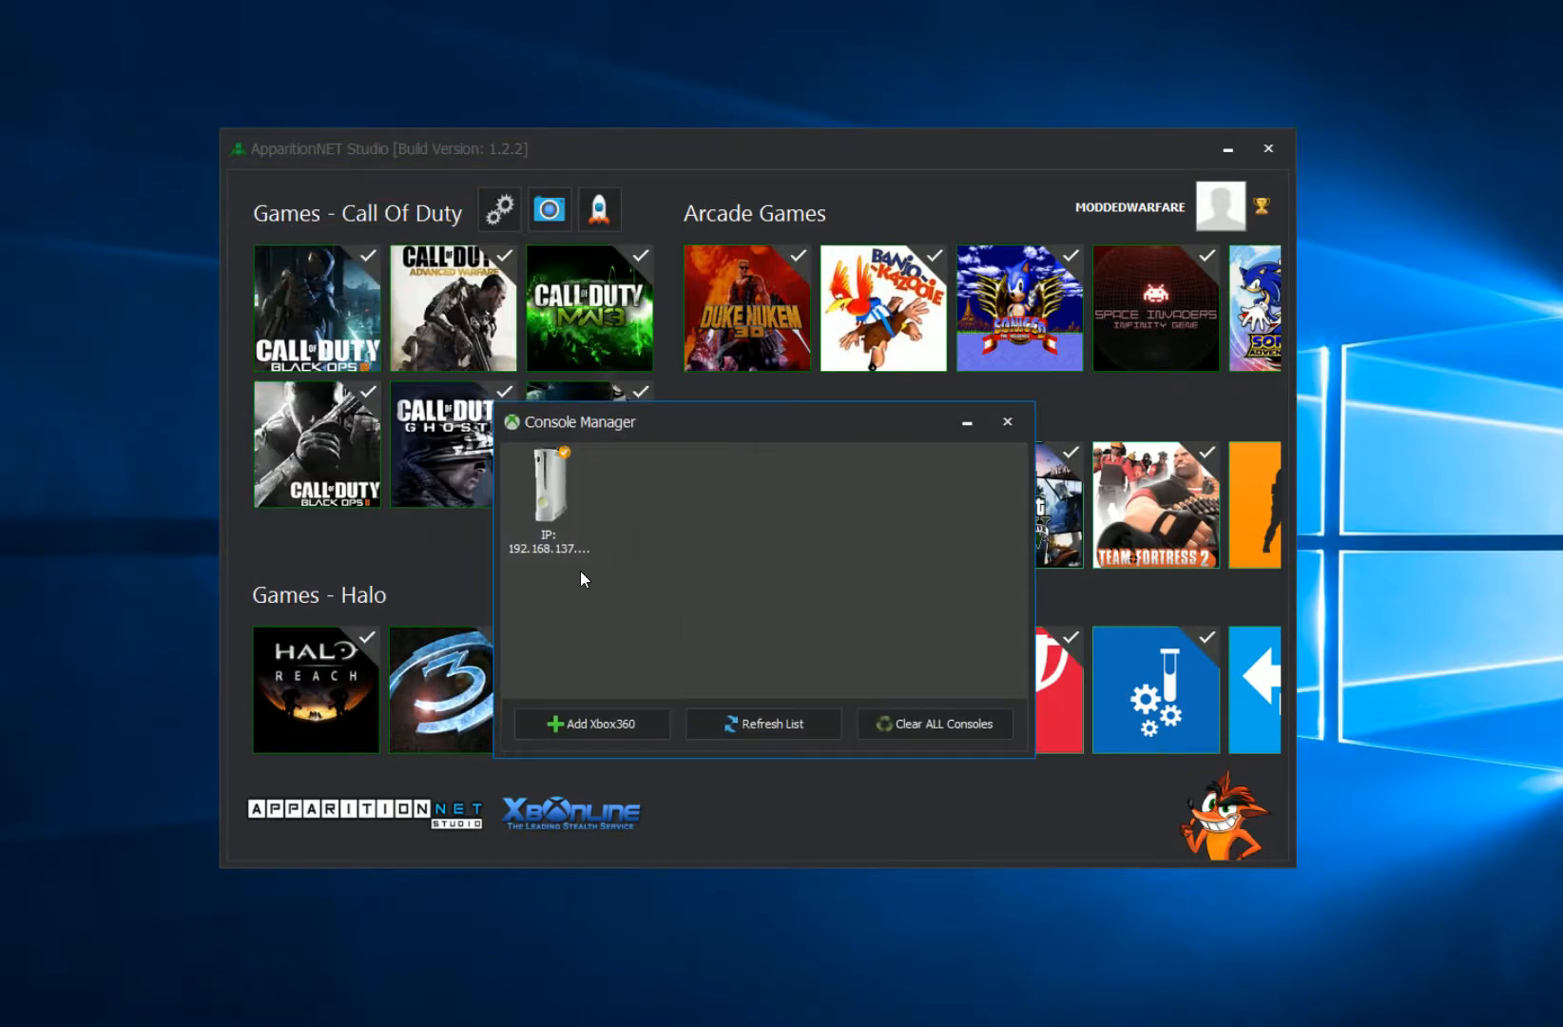
Step: Reconnect the listed console from its context menu, then close the Black Ops 2 stats tool
right_click(548, 489)
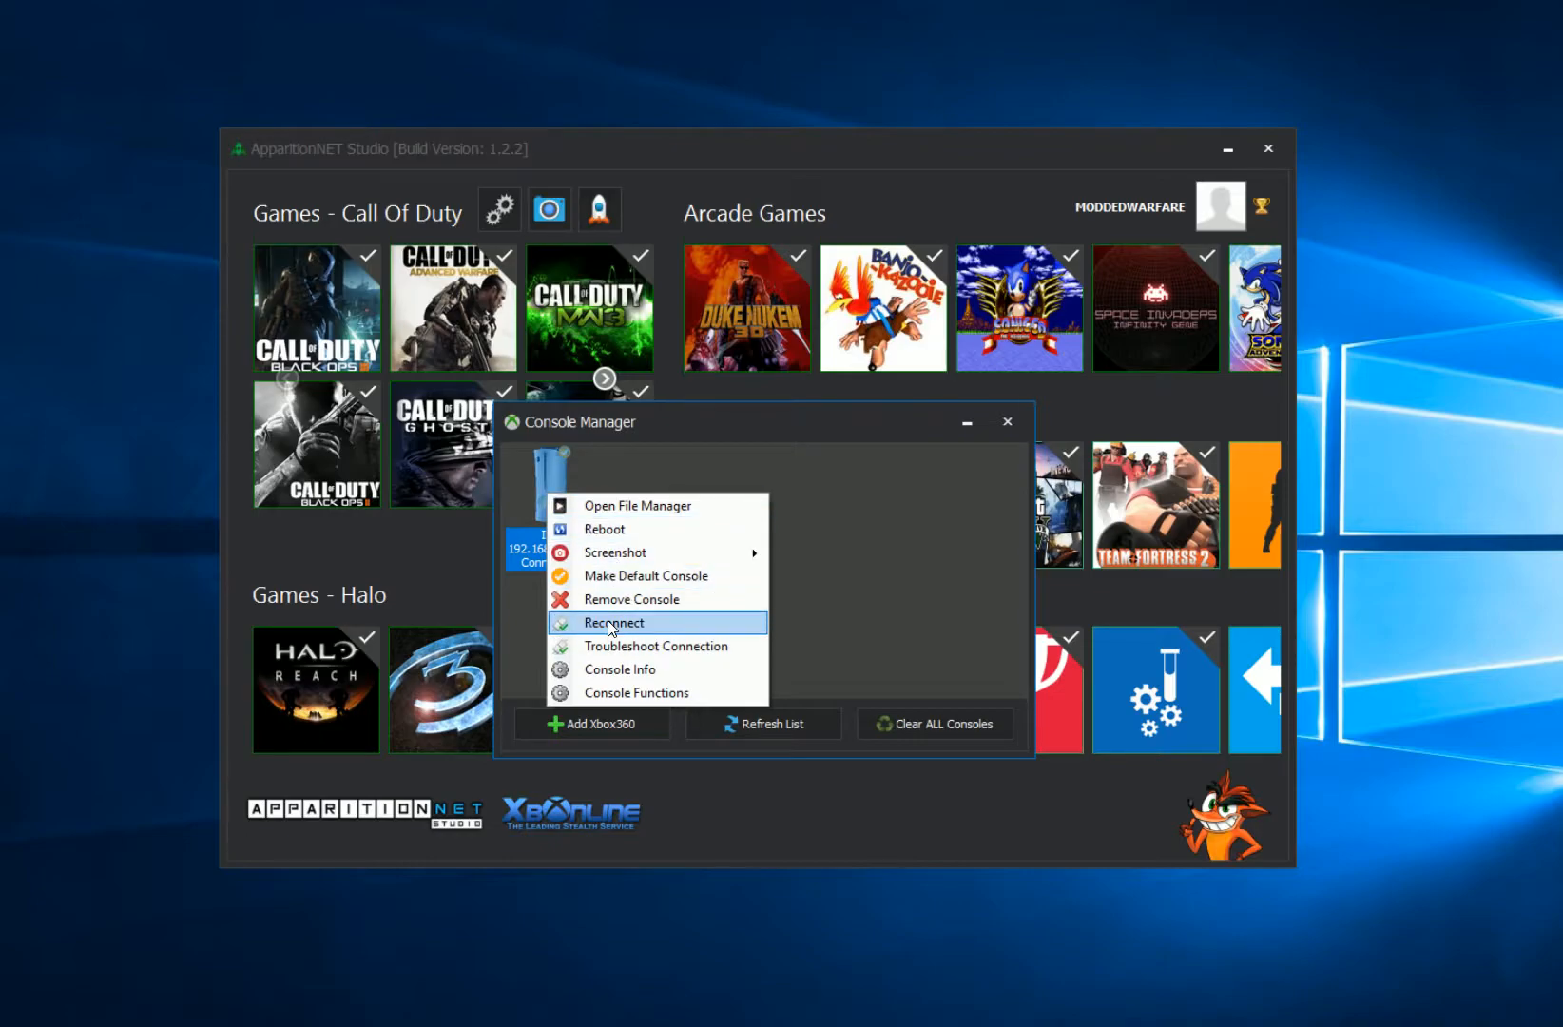
left_click(1007, 422)
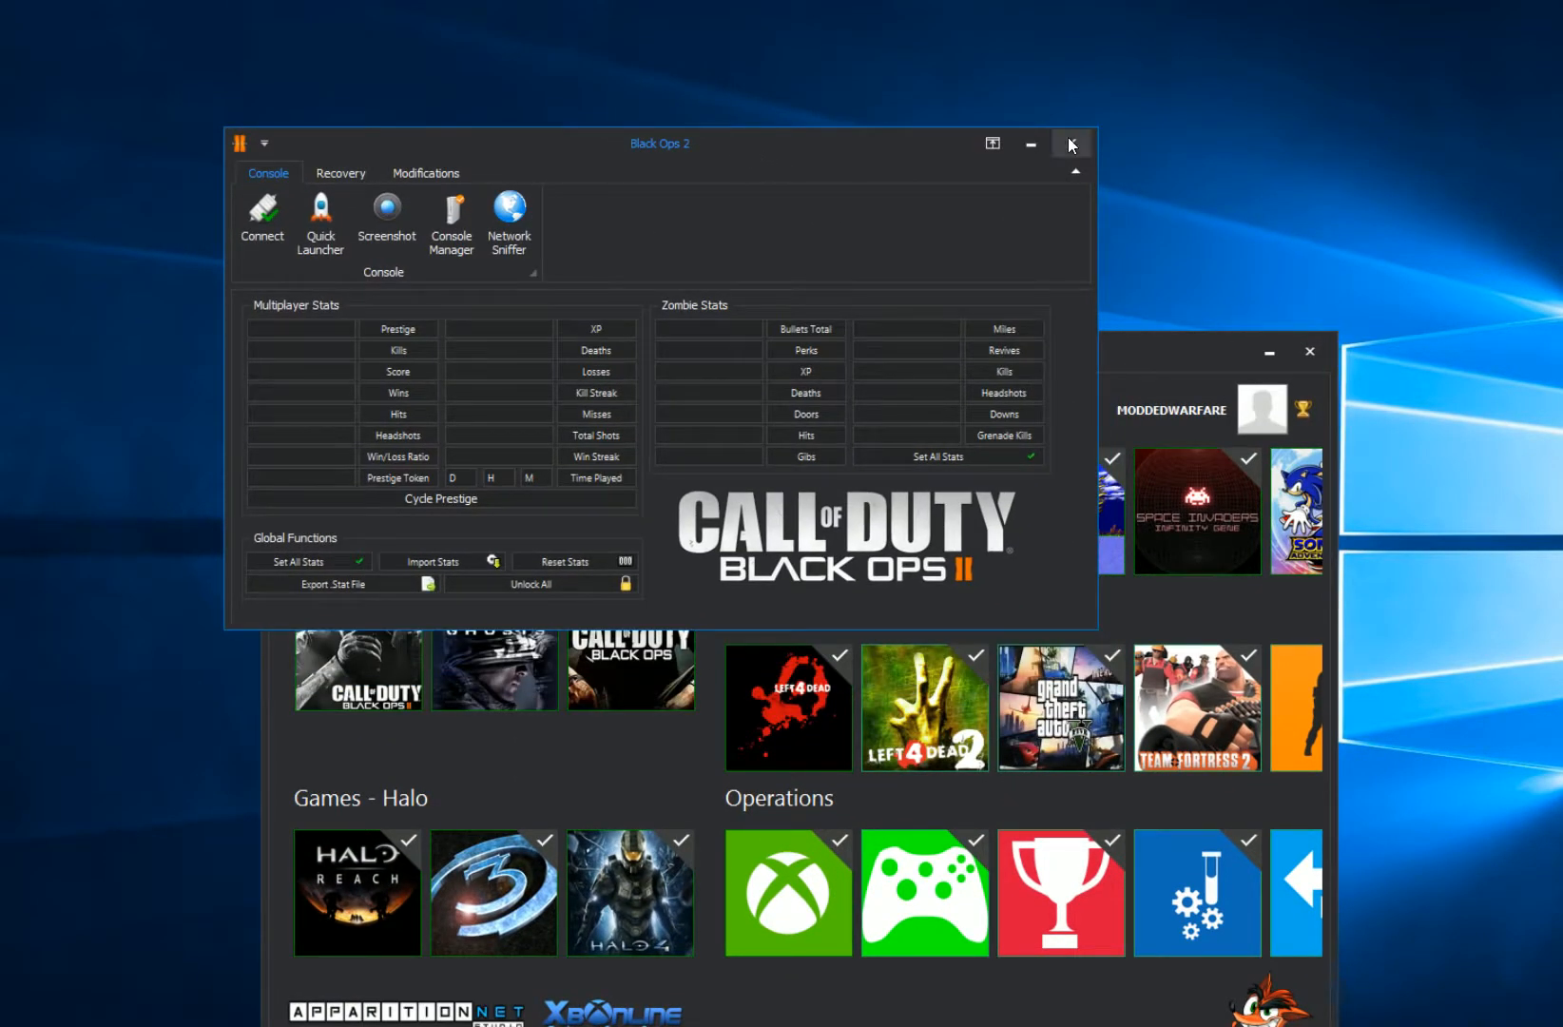
left_click(1070, 143)
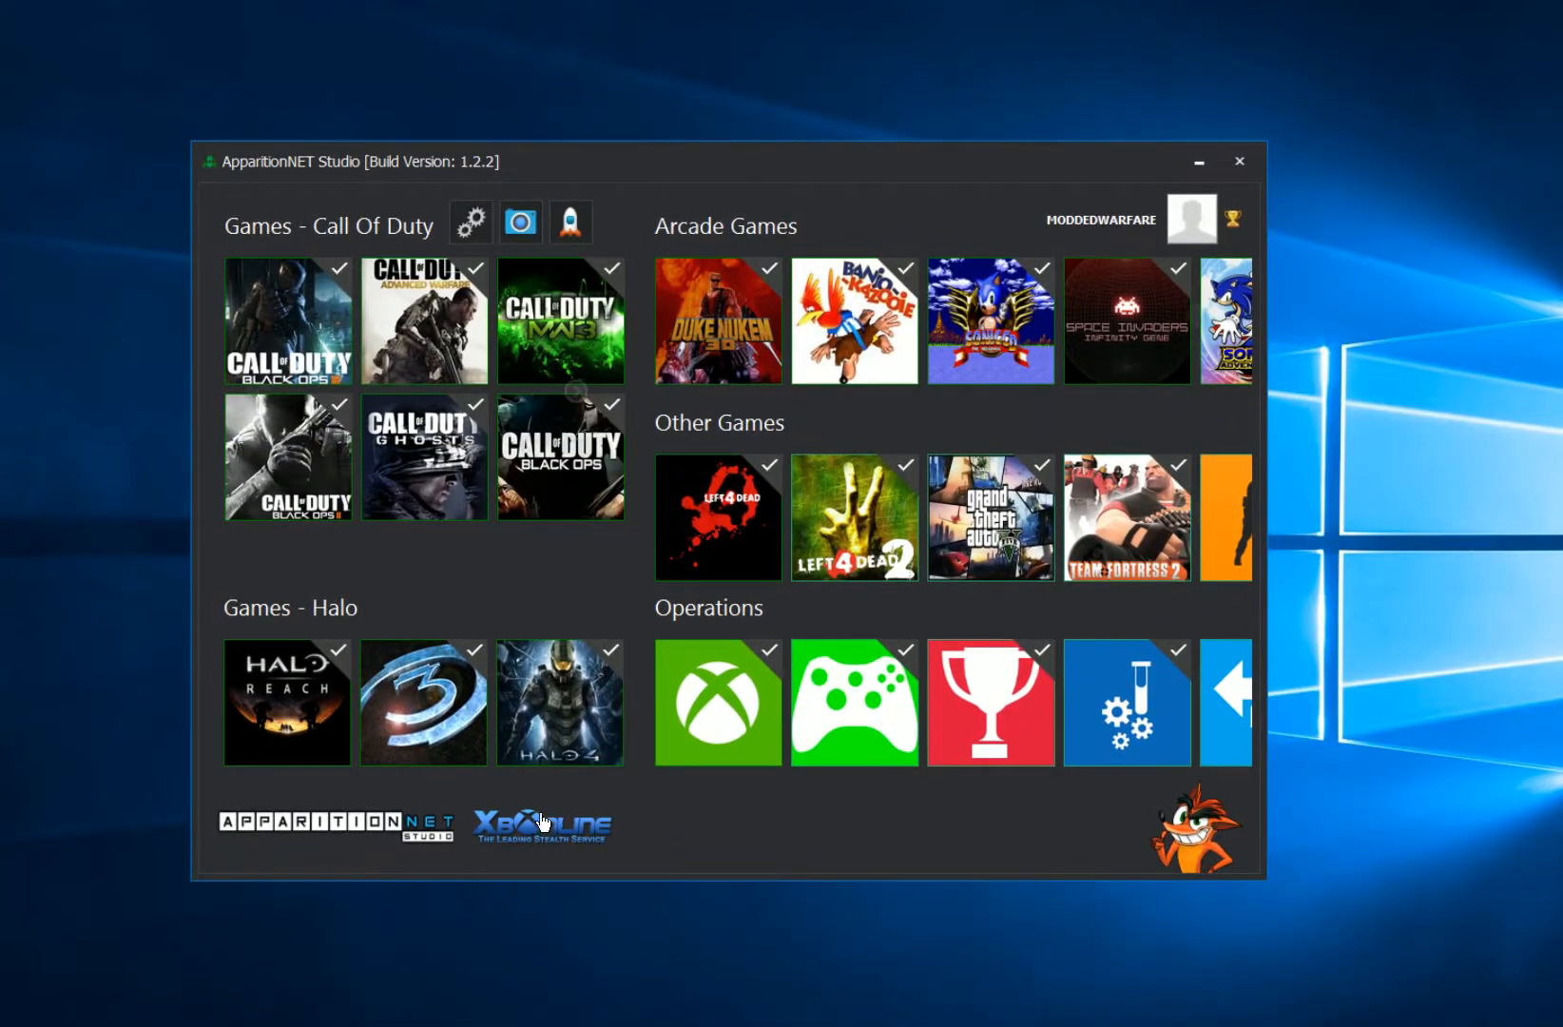